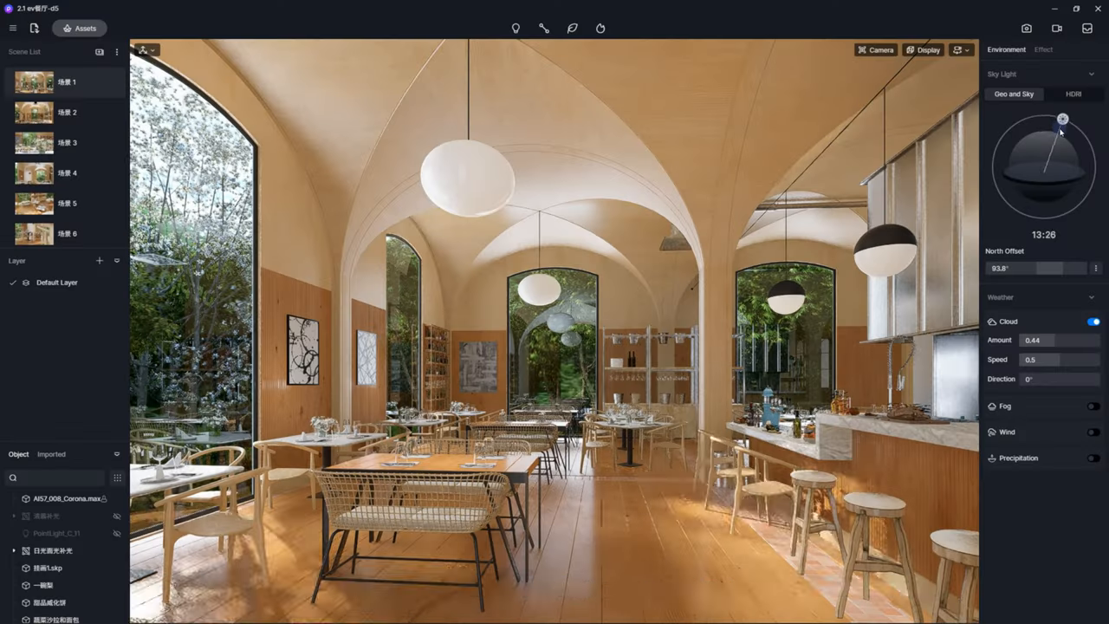
- Go to the D5 Render free download page and scroll down to the D5 Converters list
drag(1062, 118, 1022, 120)
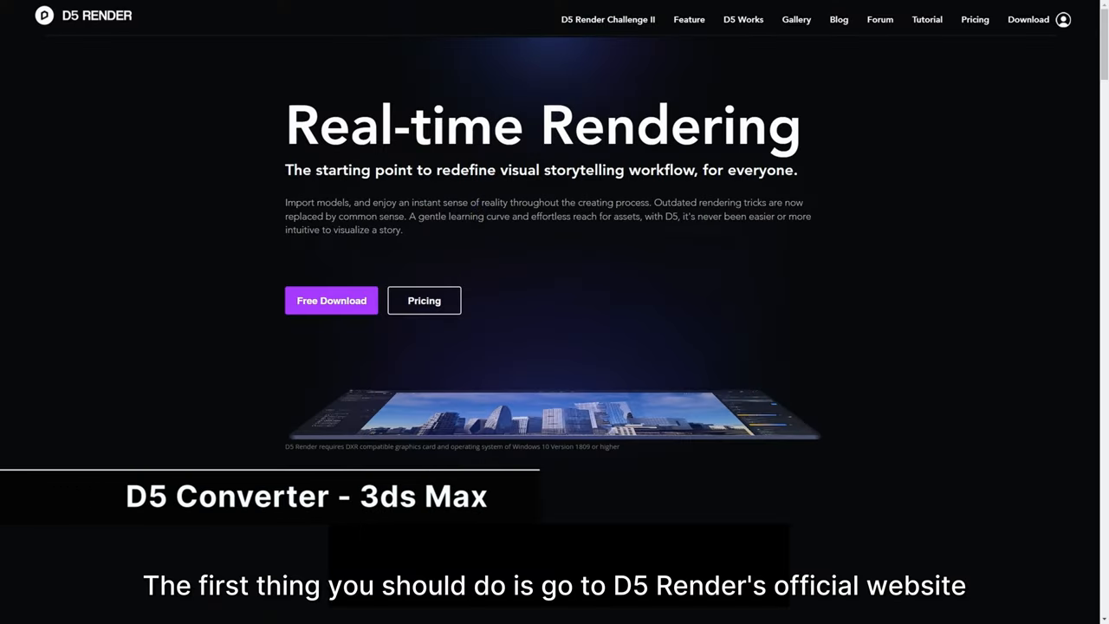
click(331, 301)
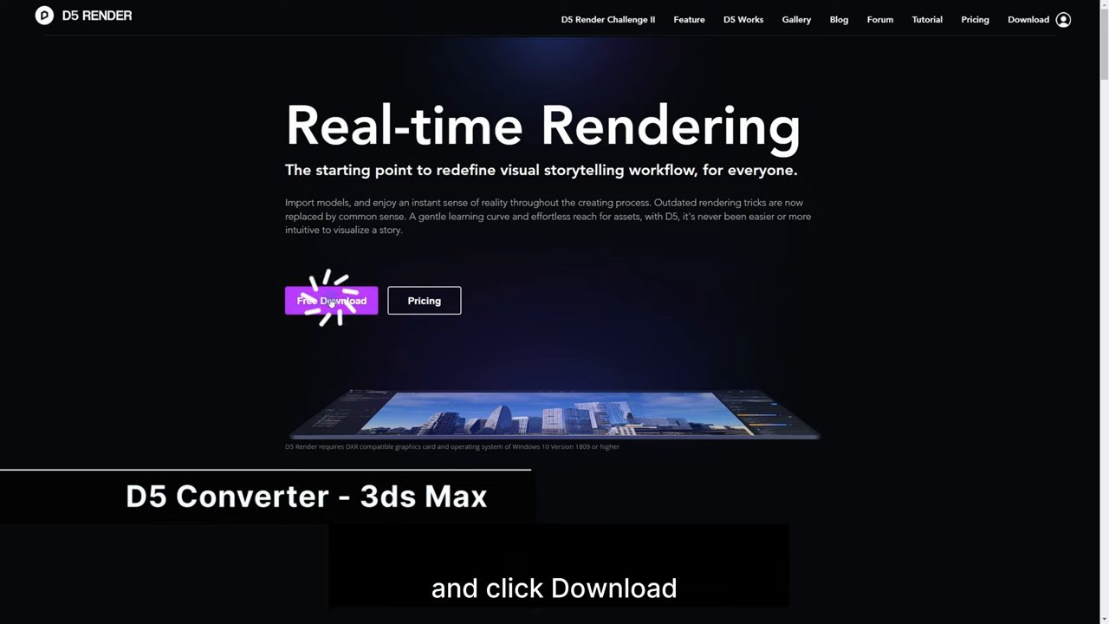
scroll(down, 3)
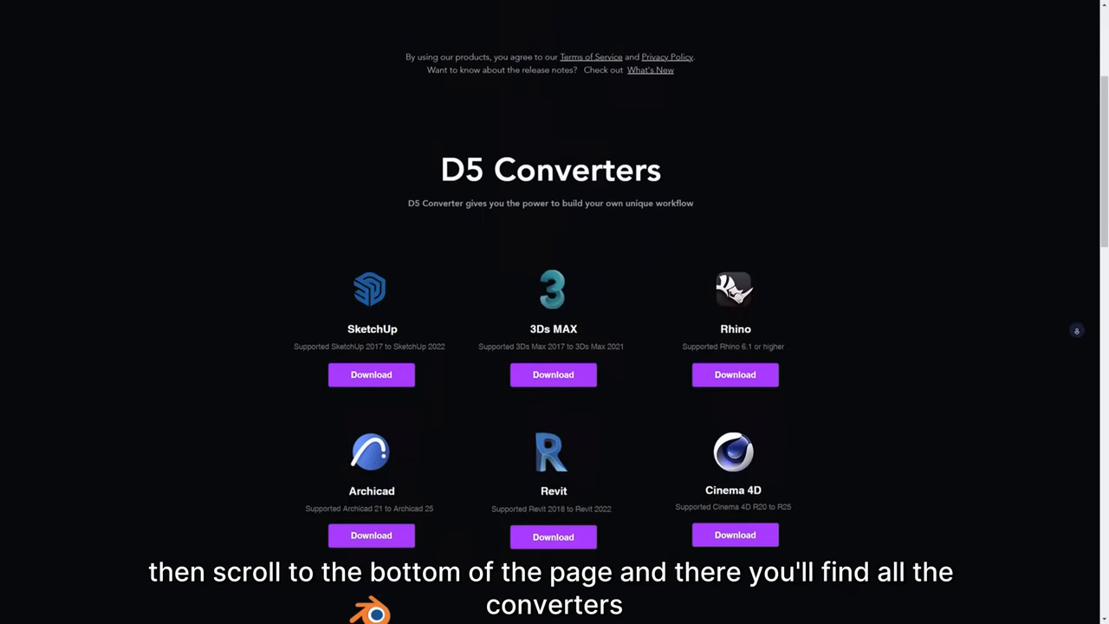
scroll(down, 3)
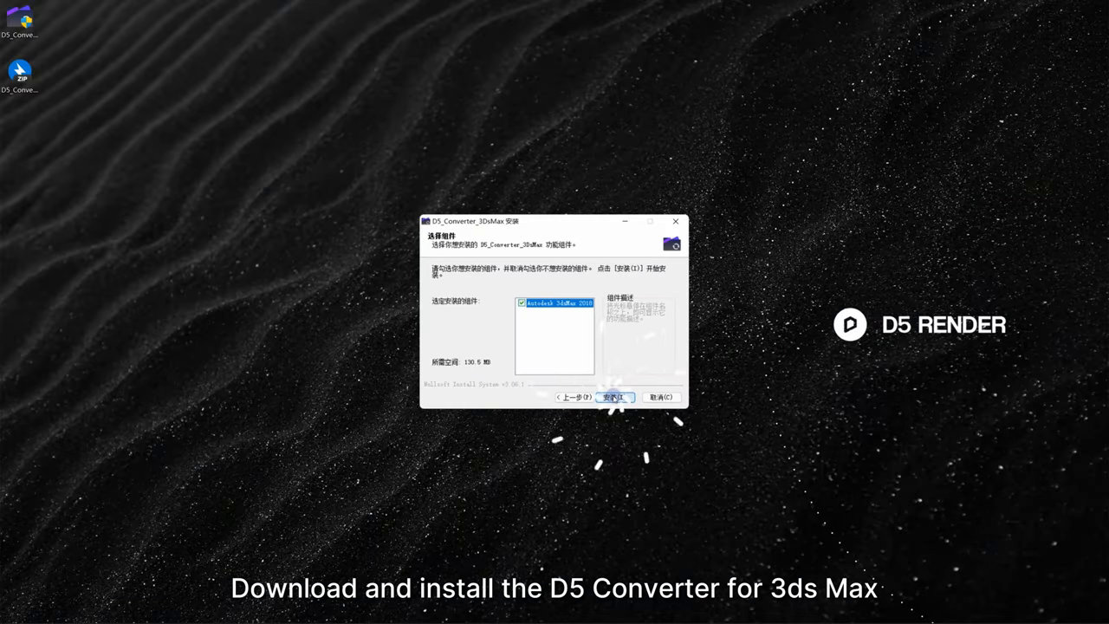
- Install the D5 Converter for 3ds Max with the 3ds Max 2018 component checked
click(613, 397)
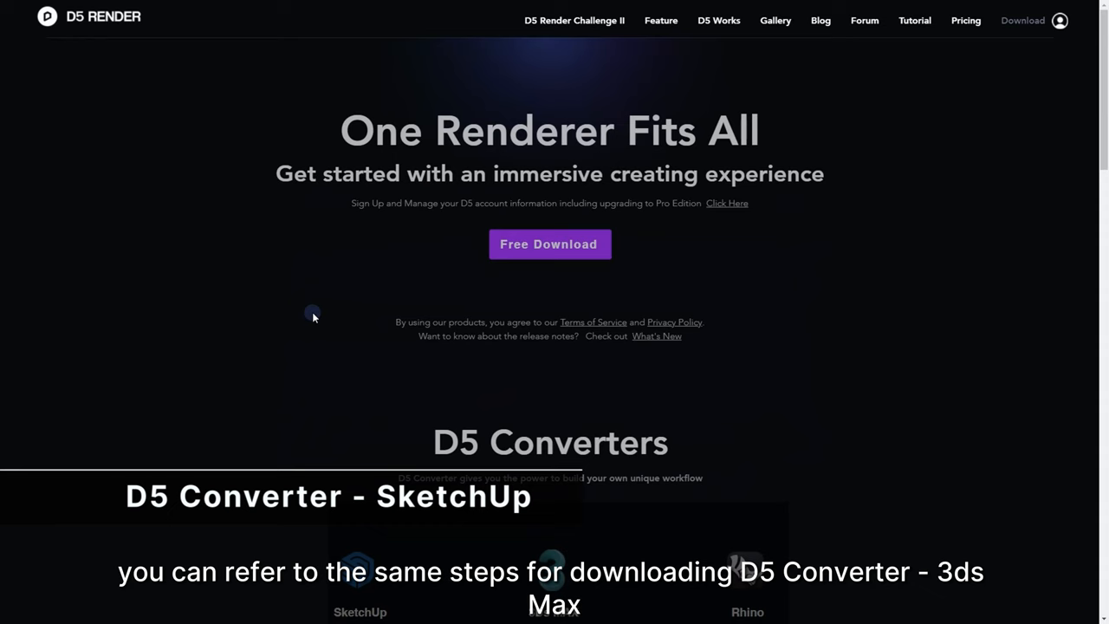
- Scroll the download page down to the SketchUp converter in D5 Converters
scroll(down, 3)
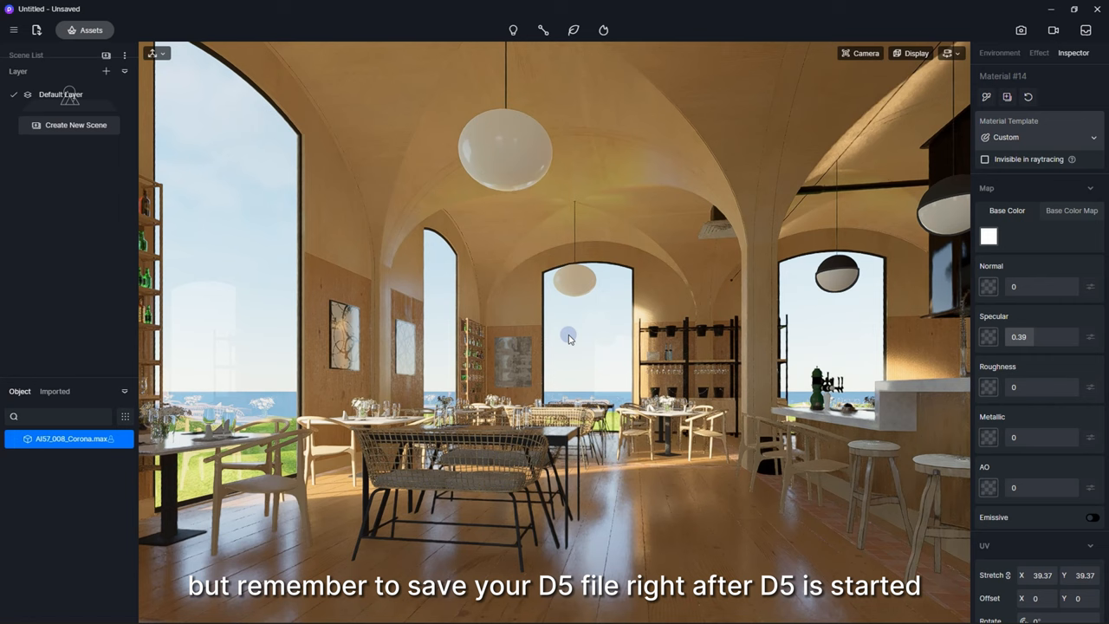
- Create Scene 1 for the imported restaurant model and add Layer 1
click(107, 71)
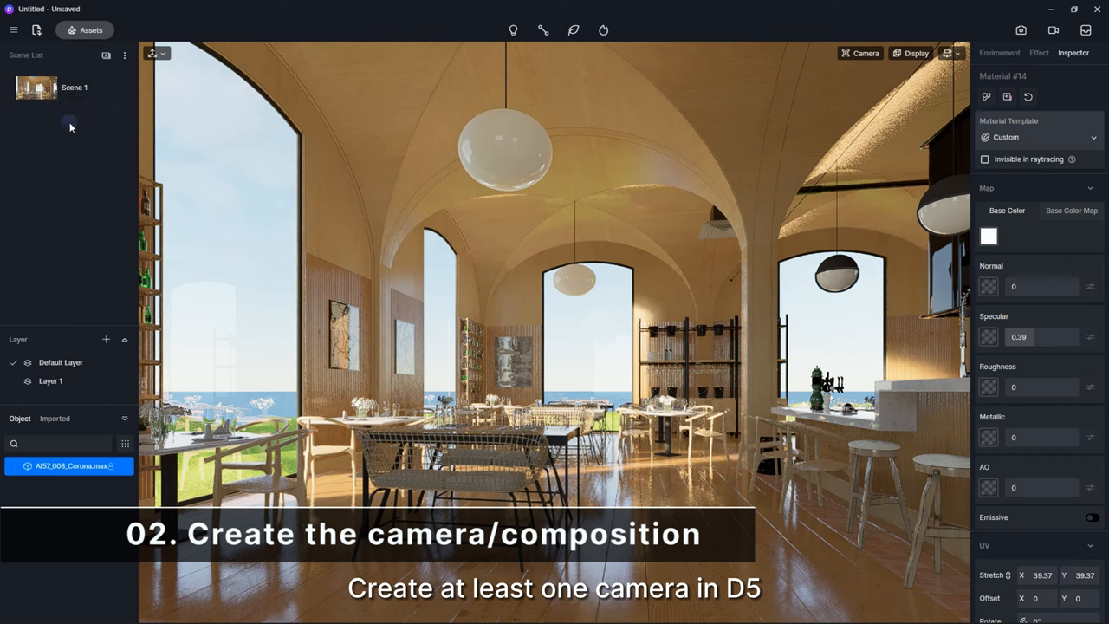
click(911, 52)
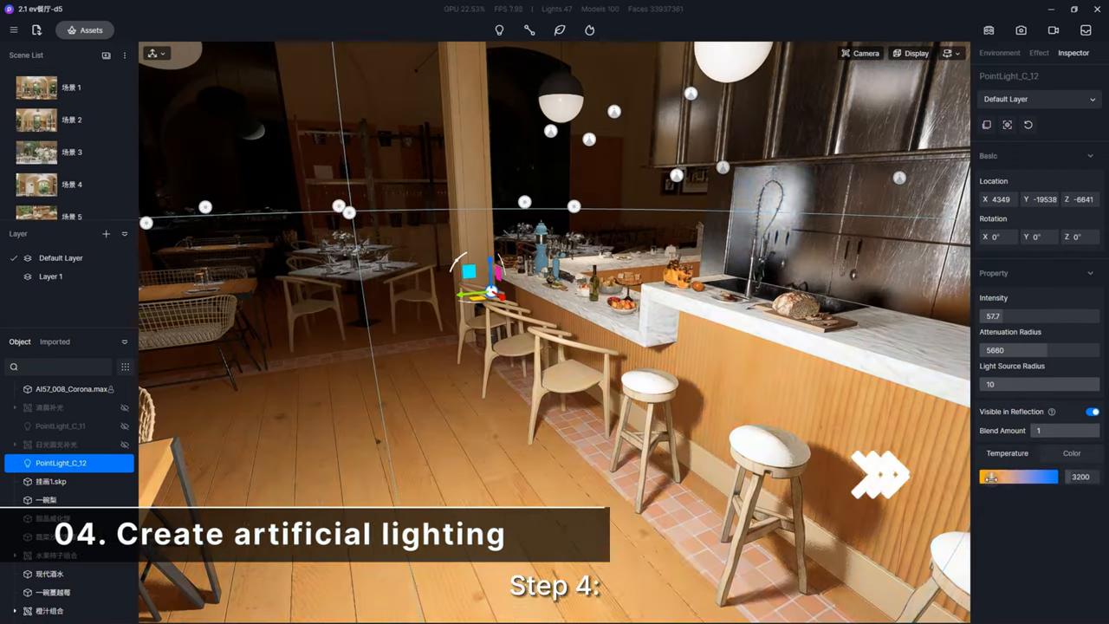
- Position the point light near the bar counter and choose an IES profile for the spot light
drag(990, 476, 1030, 477)
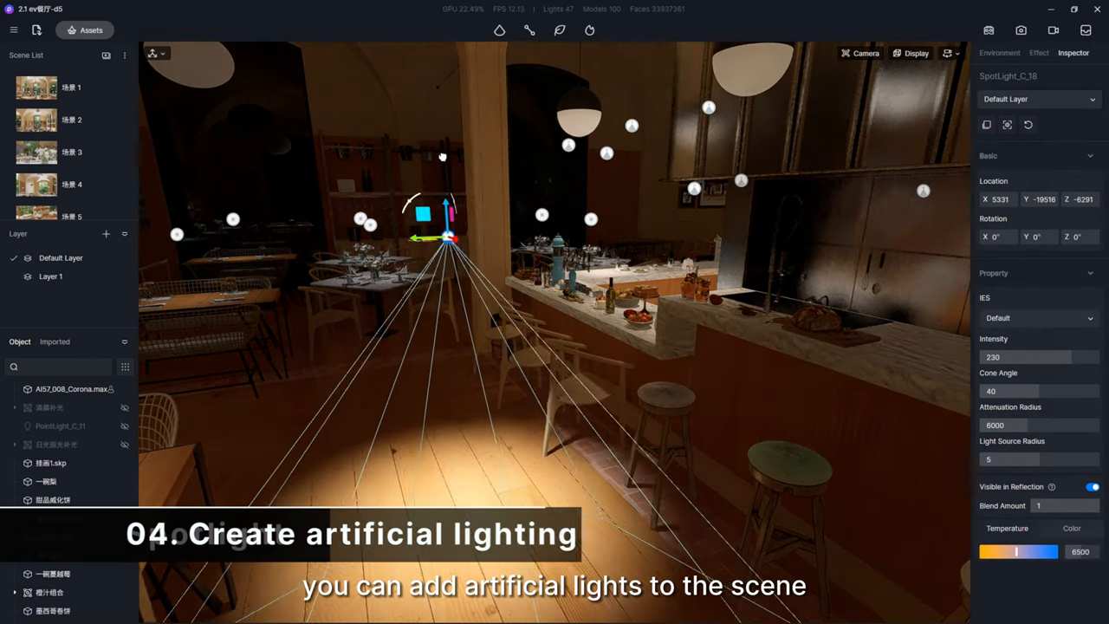
key(2)
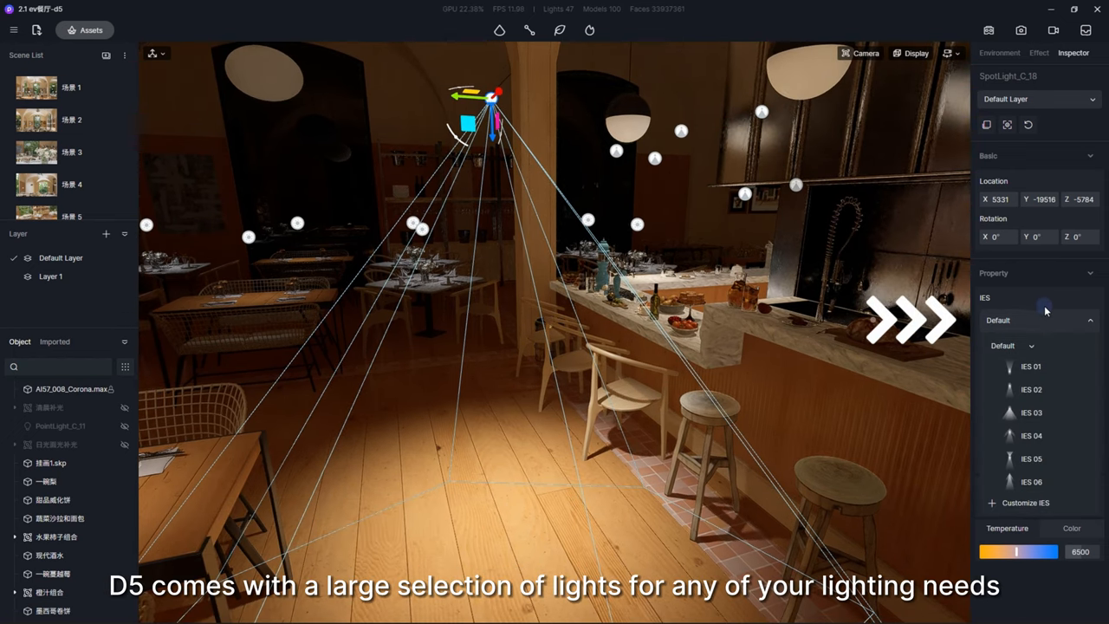
click(1031, 389)
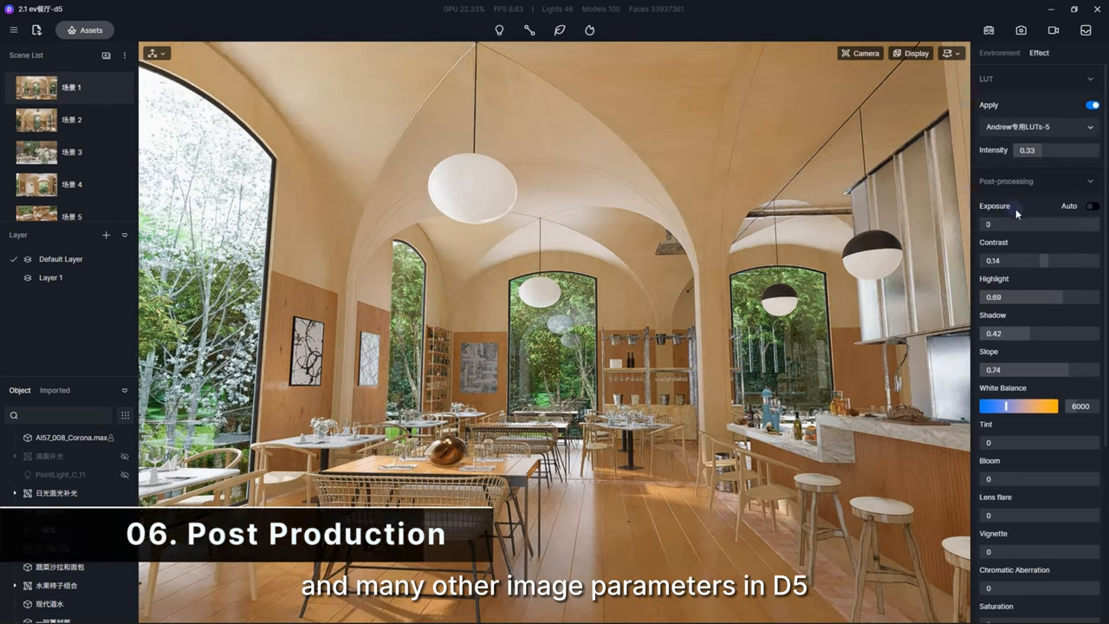
- Turn off the LUT, set exposure to 0.02, and view the image render Channels options
click(1093, 104)
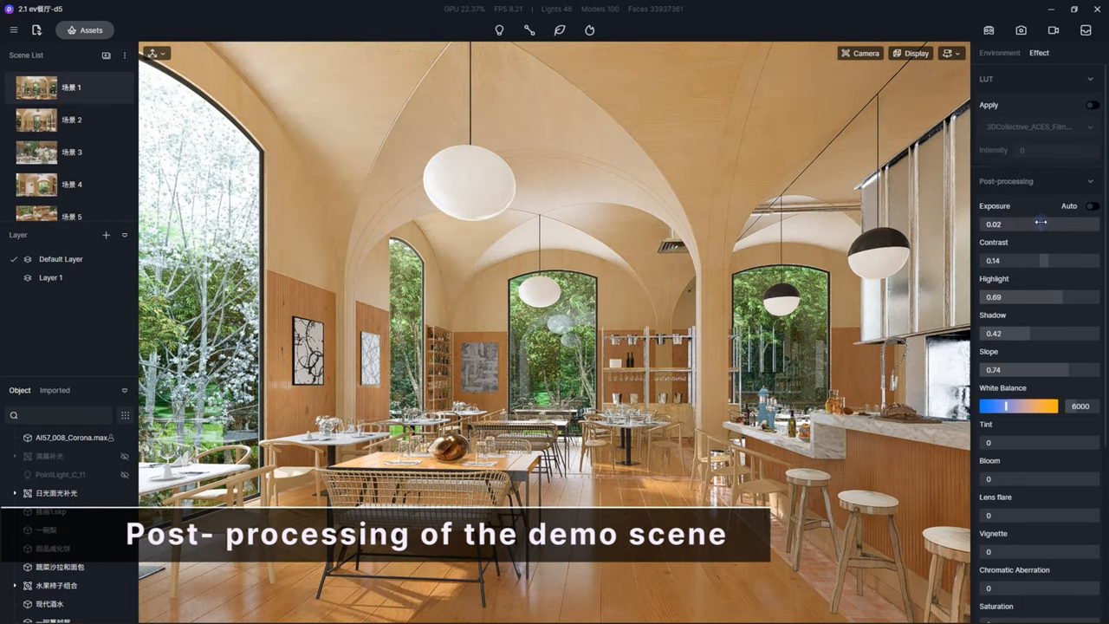
drag(1043, 260, 1019, 260)
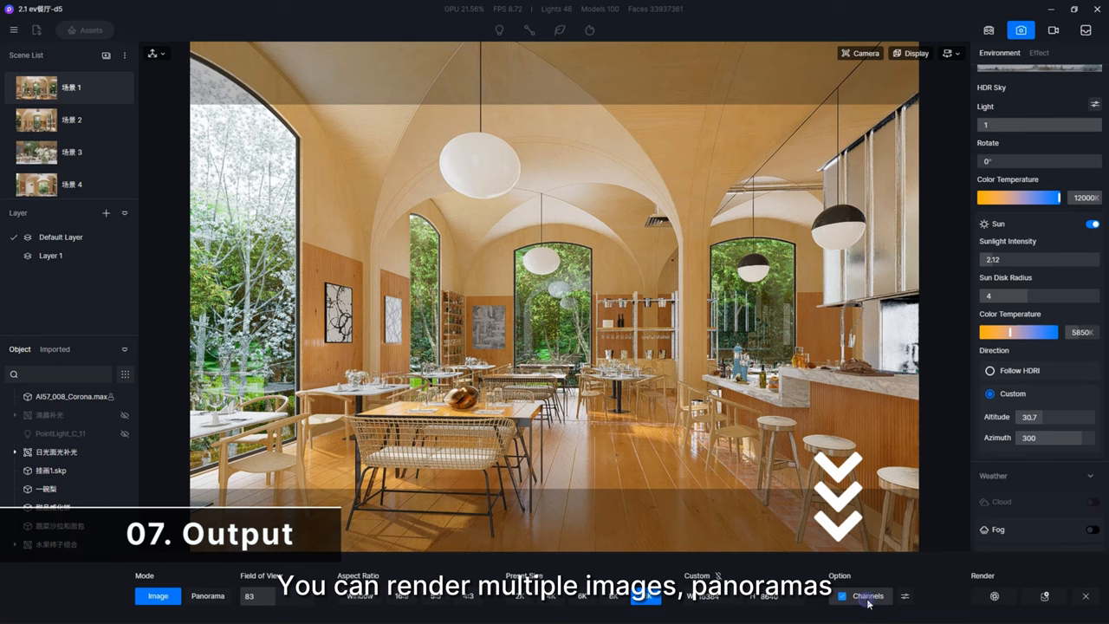
click(868, 596)
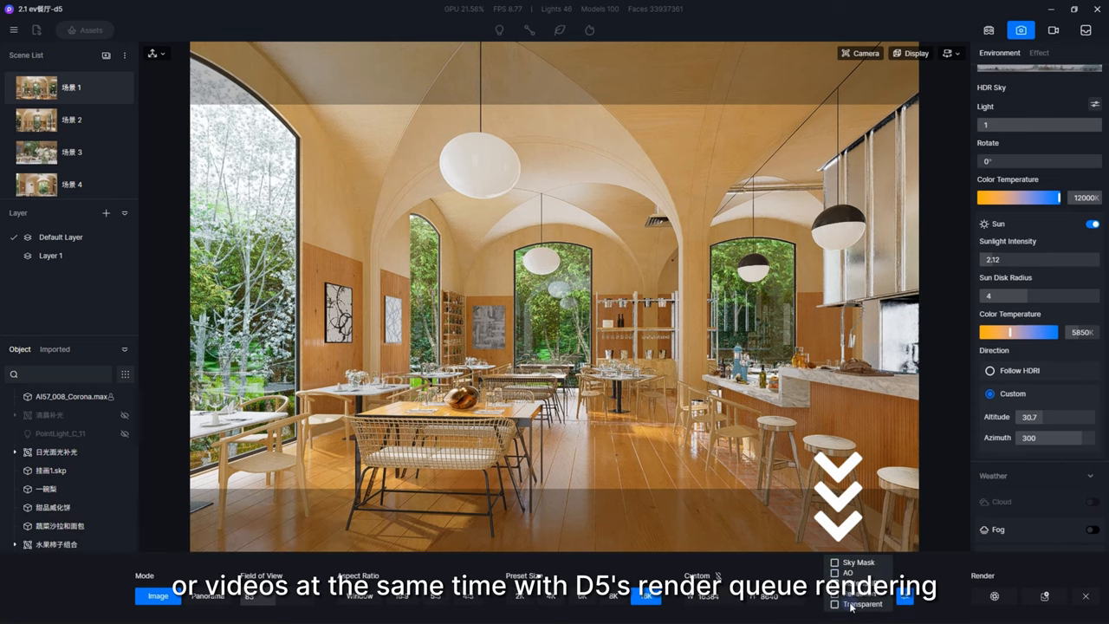